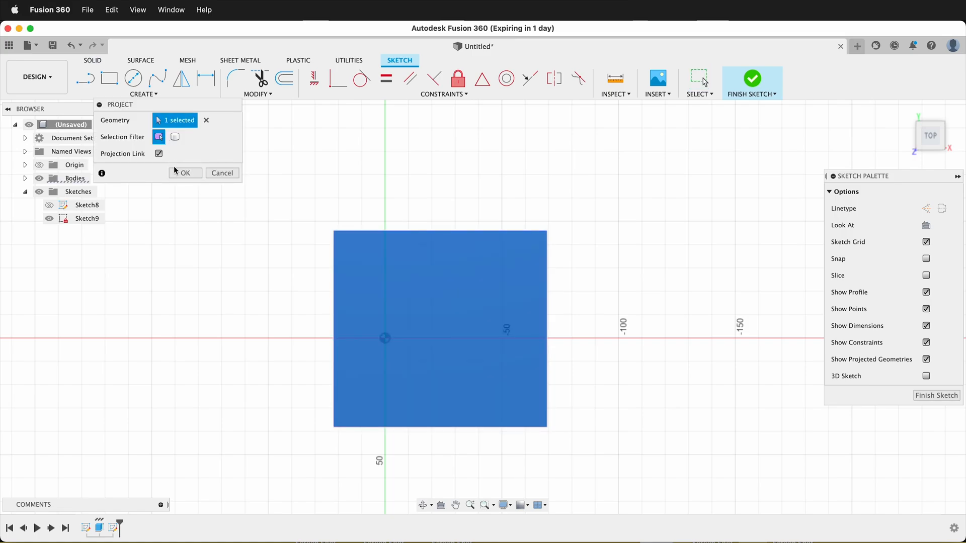
Confirm the Project dialog so the cube's square face lands in Sketch9 as outline geometry
{"action": "left_click", "coordinate": [185, 172]}
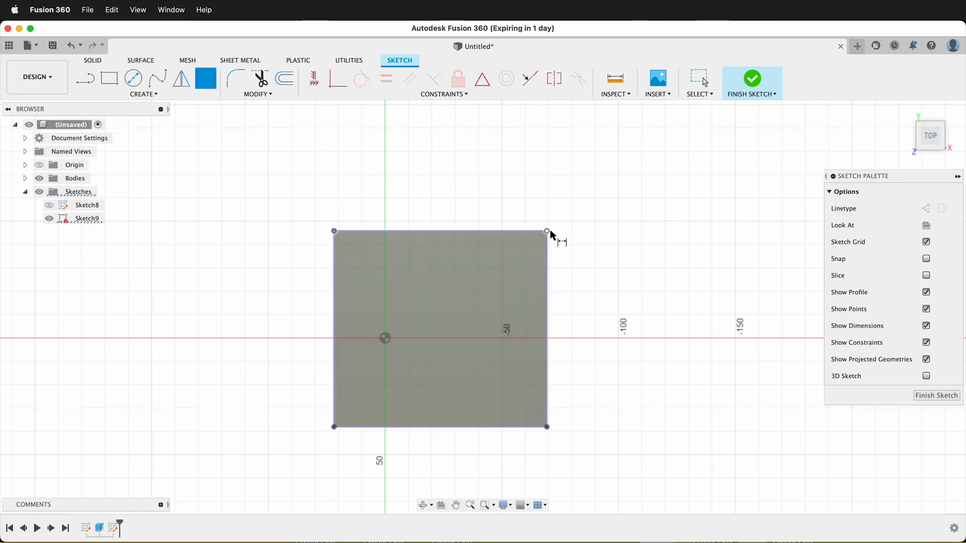
Dimension the square's top edge as a driven reference reading 91.235, accepting the over-constrain warning
{"action": "left_click", "coordinate": [546, 230]}
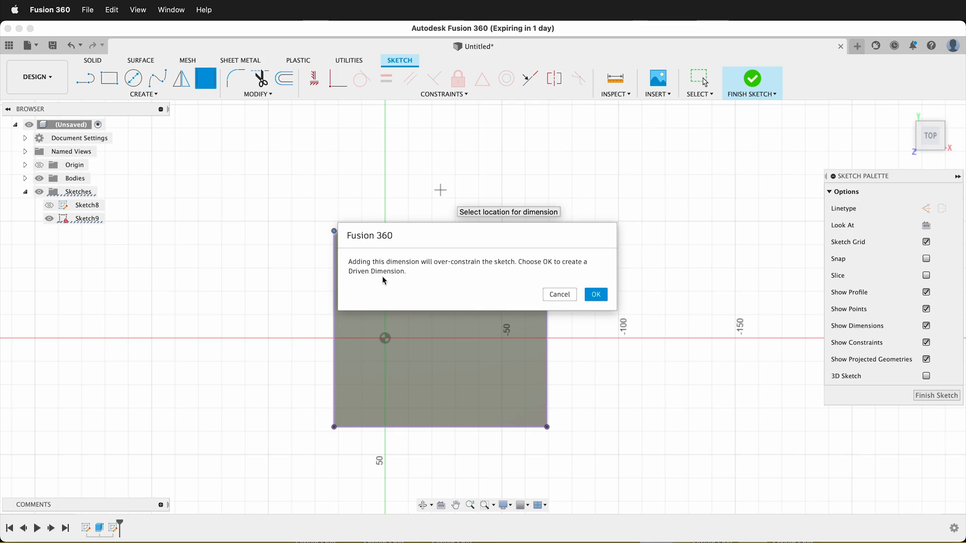
{"action": "left_click", "coordinate": [595, 294]}
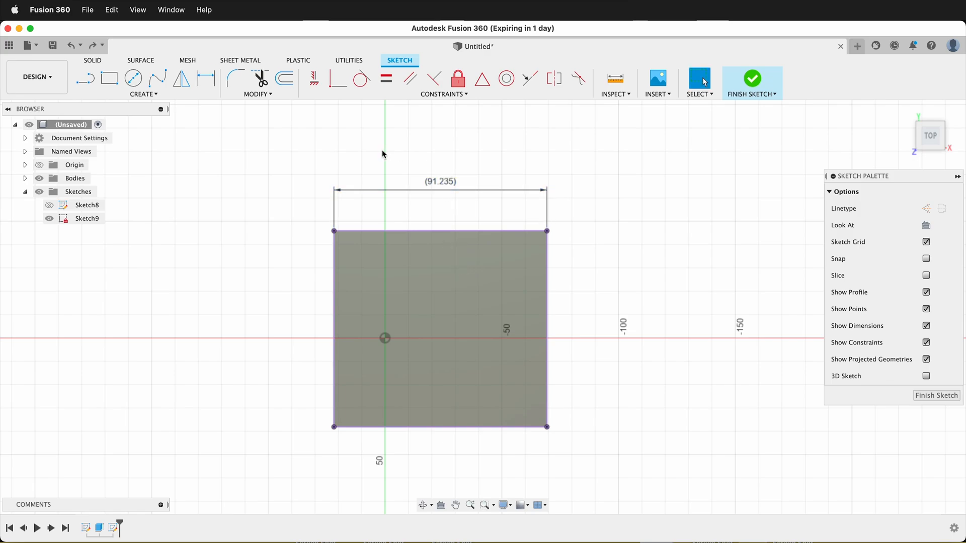
{"action": "mouse_move", "coordinate": [253, 94]}
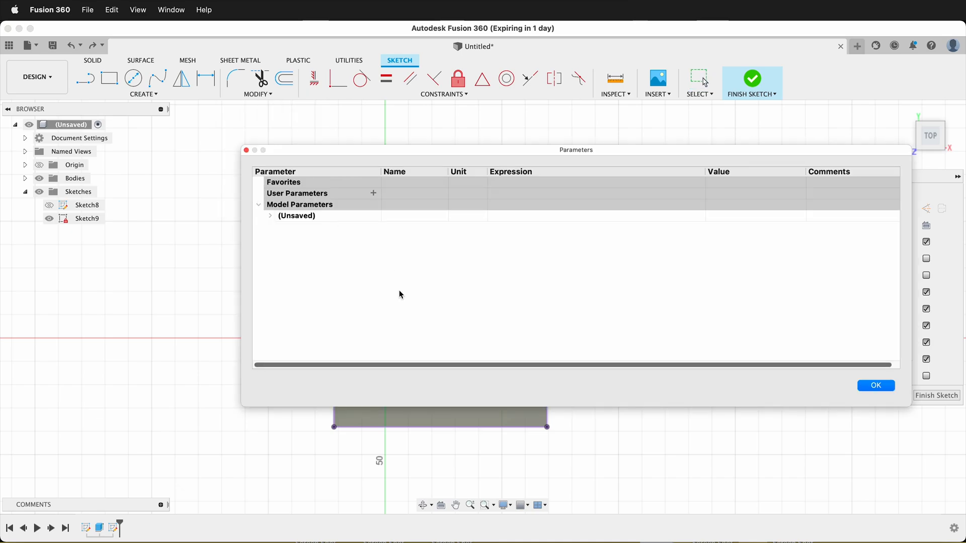
Expand (Unsaved) and Sketch9 to show d3 = 91.235 mm, then begin a new user parameter
{"action": "left_click", "coordinate": [269, 216]}
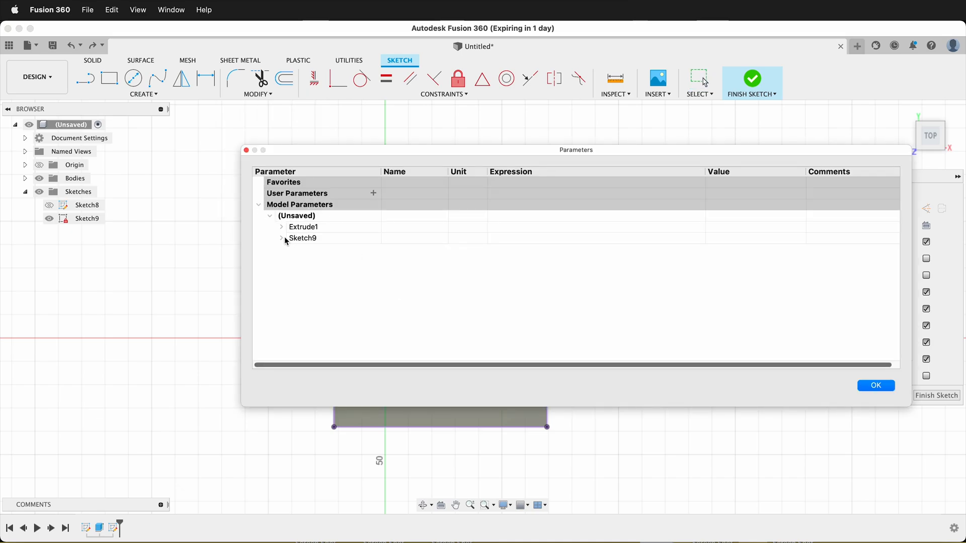
{"action": "left_click", "coordinate": [282, 238]}
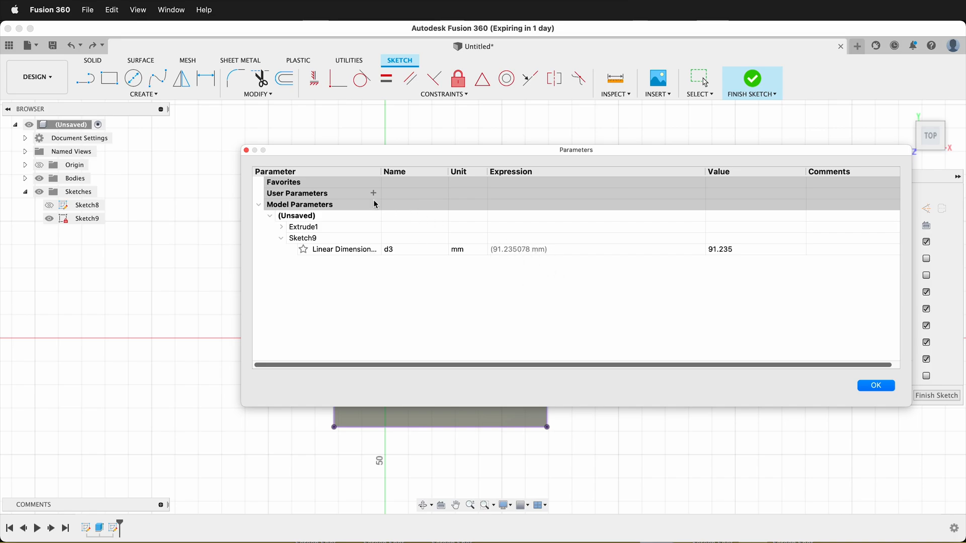
{"action": "left_click", "coordinate": [372, 193]}
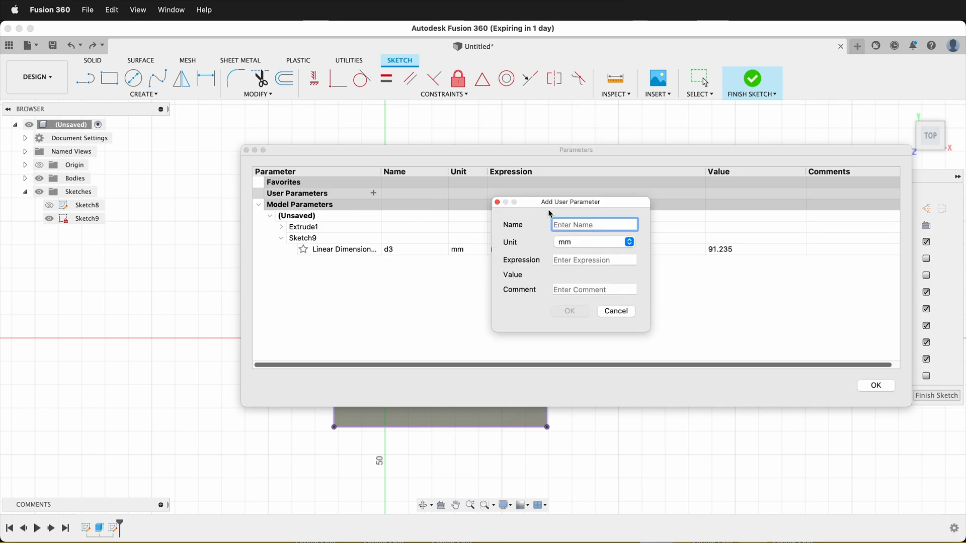
Add user parameter 'cubeside' in mm with expression d3, evaluating to 91.235
{"action": "type", "text": "cubeside"}
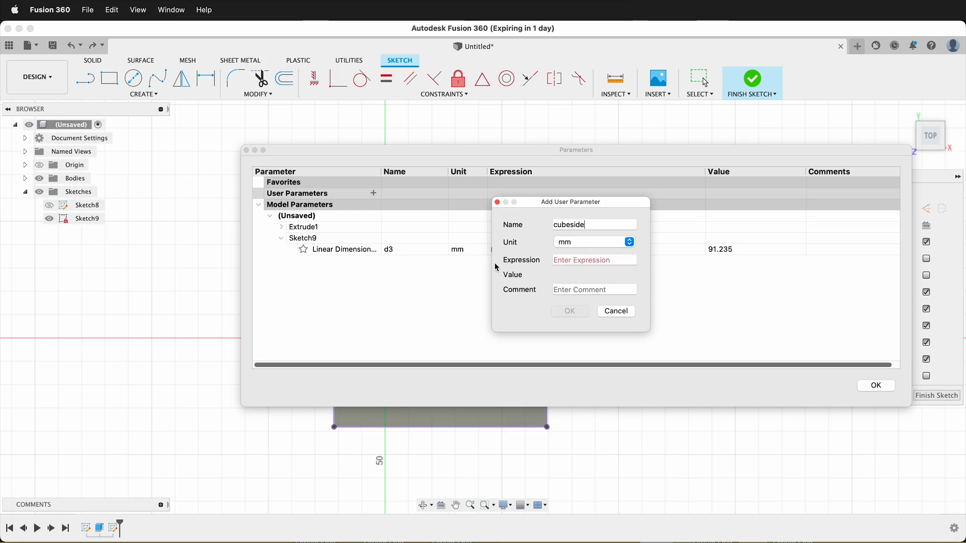
{"action": "type", "text": "d"}
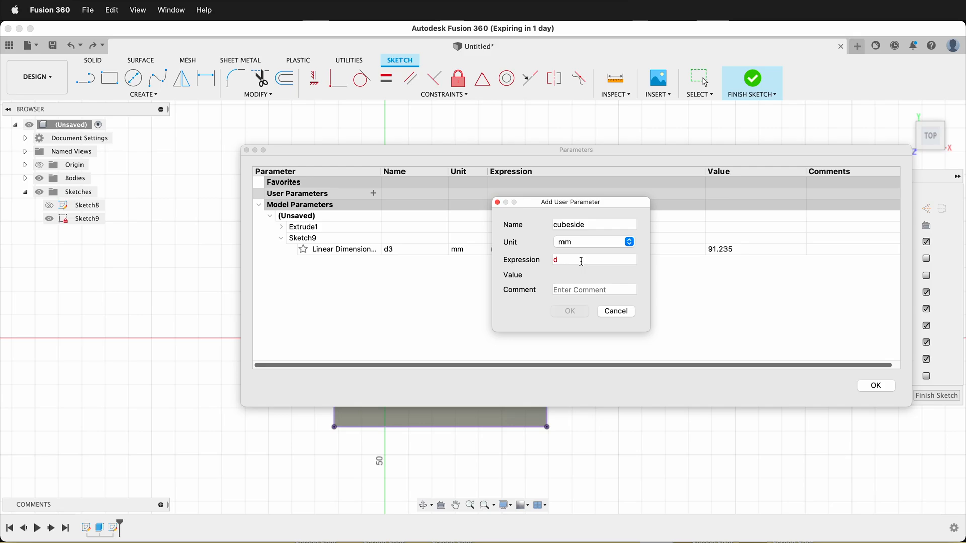
{"action": "left_click", "coordinate": [569, 311]}
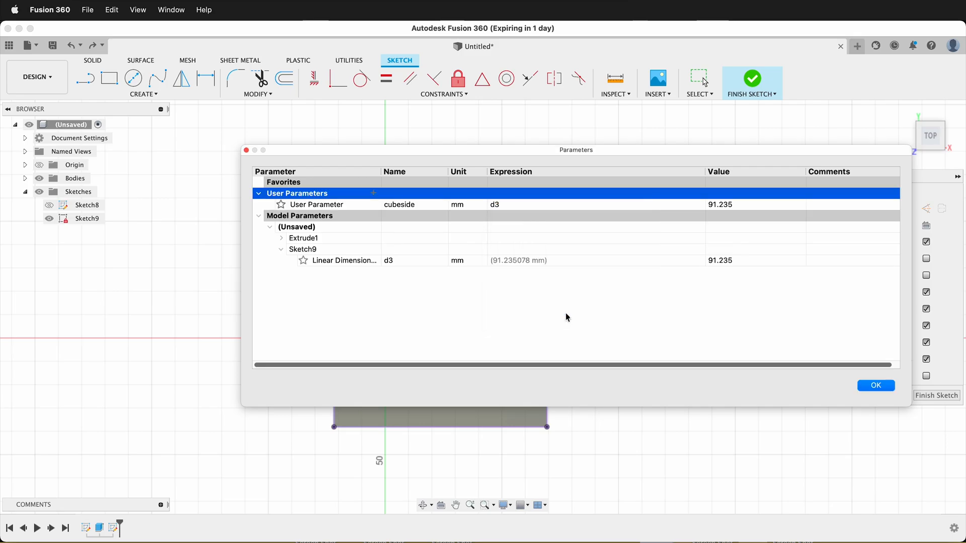
{"action": "mouse_move", "coordinate": [724, 233]}
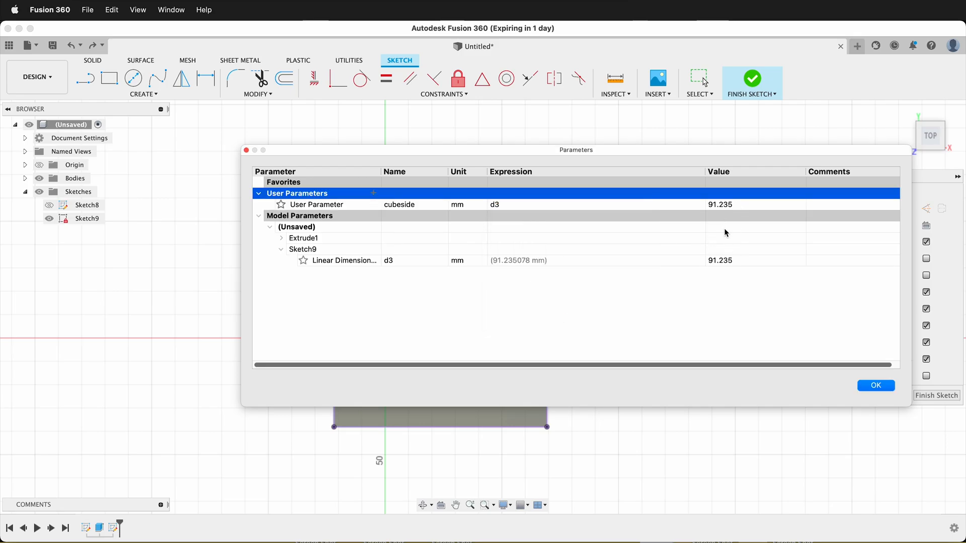
{"action": "mouse_move", "coordinate": [593, 258]}
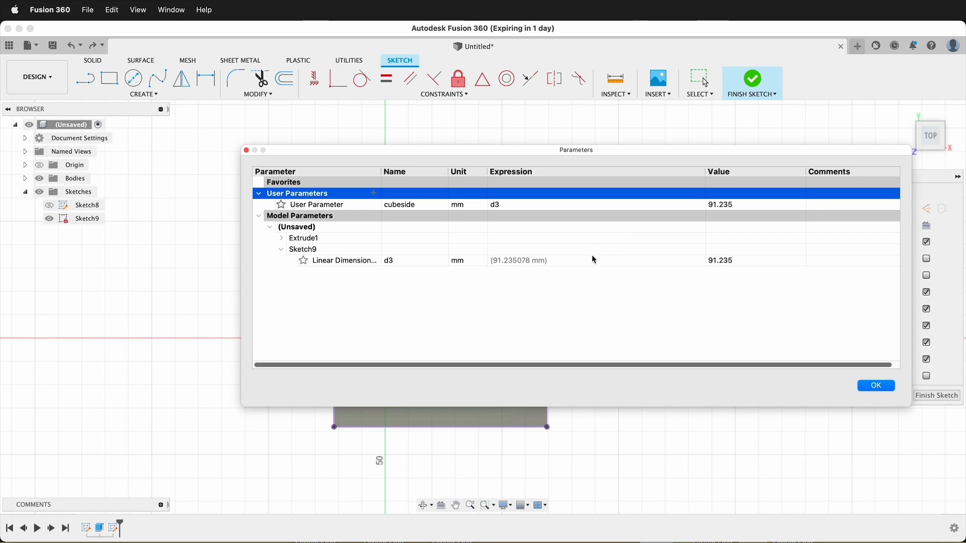